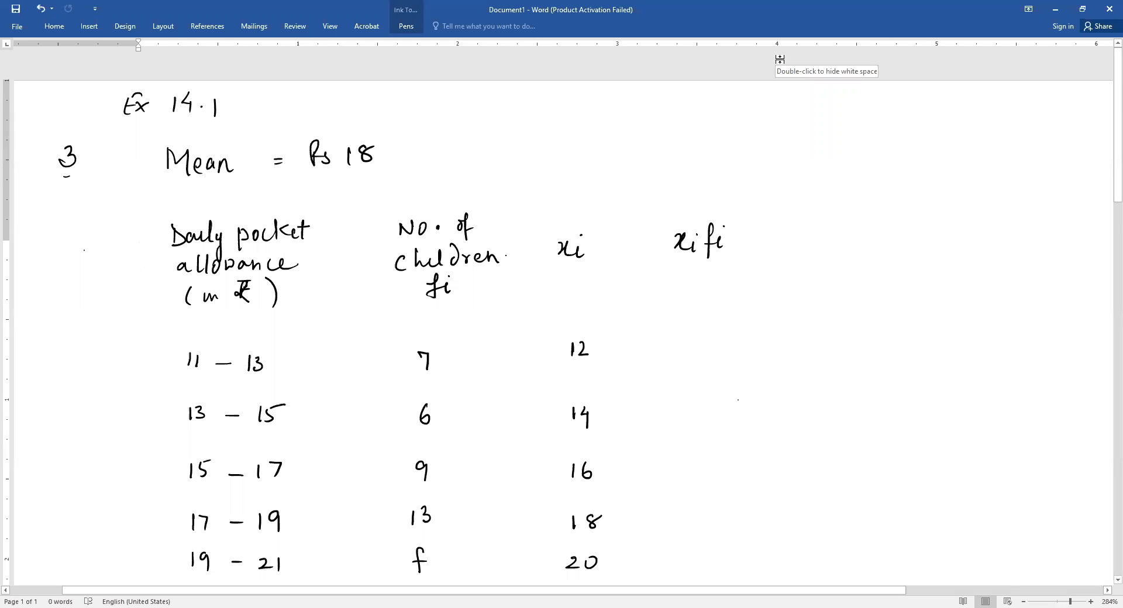
# - Scroll to show the table through the 23–25 class and write 84 for 11–13
pyautogui.click(138, 258)
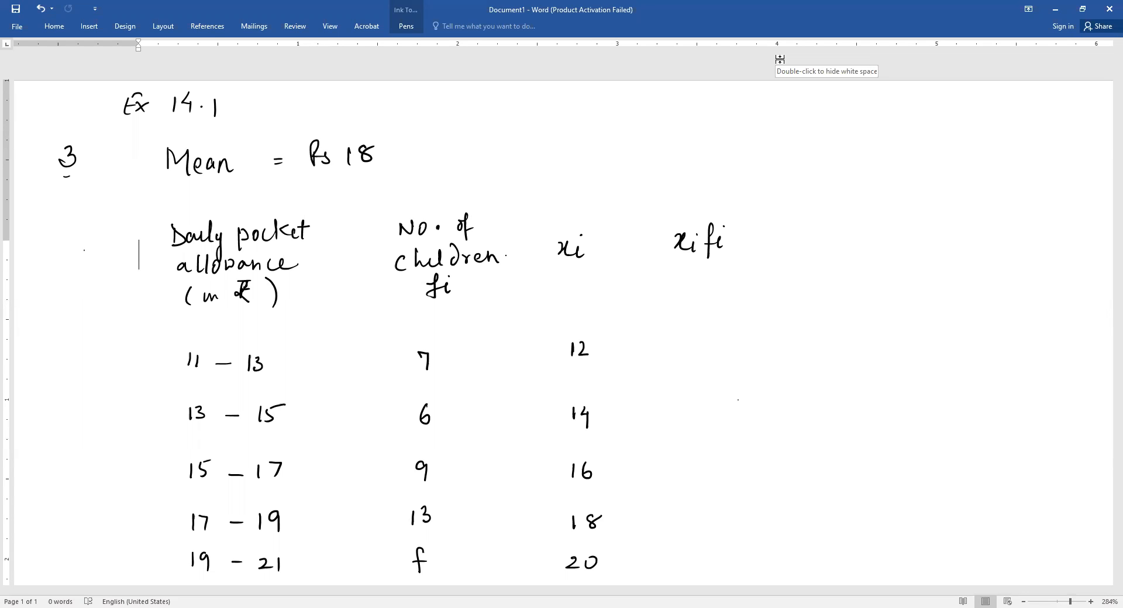
pyautogui.moveTo(782, 42)
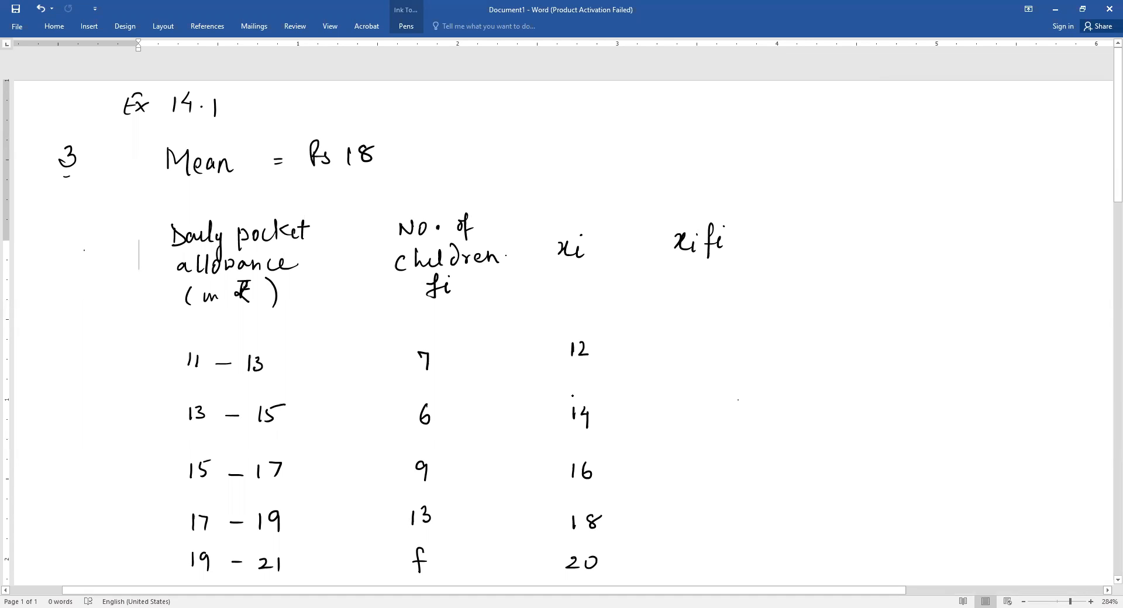
pyautogui.scroll(-3)
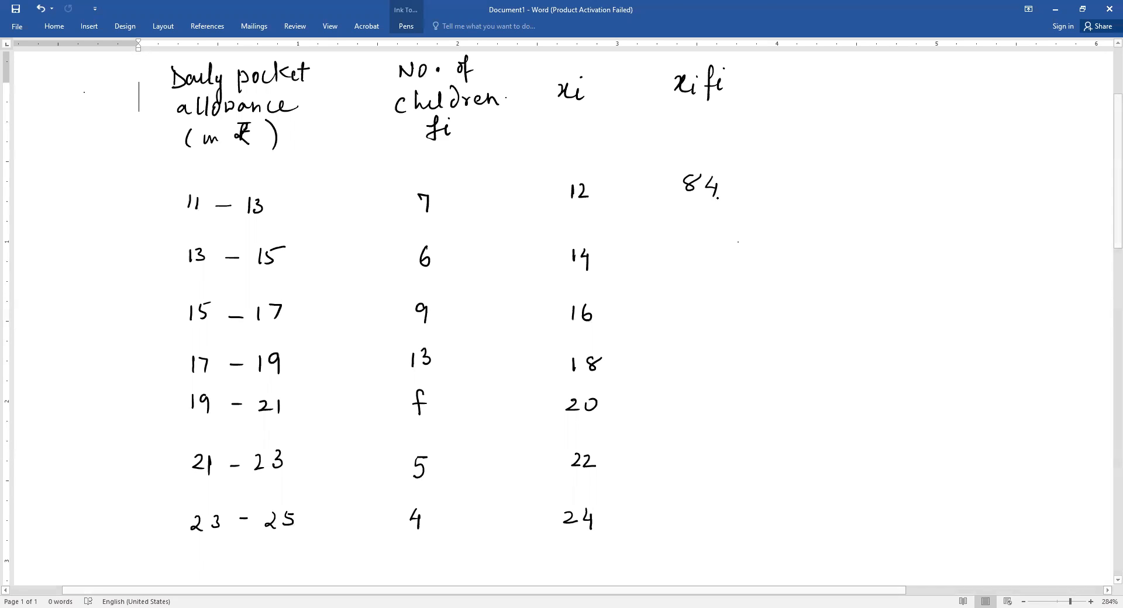
# - Handwrite xifi products 84, 144, 234, 20f, 110, 96 down the column and underline it
pyautogui.moveTo(680, 254); pyautogui.dragTo(691, 250)
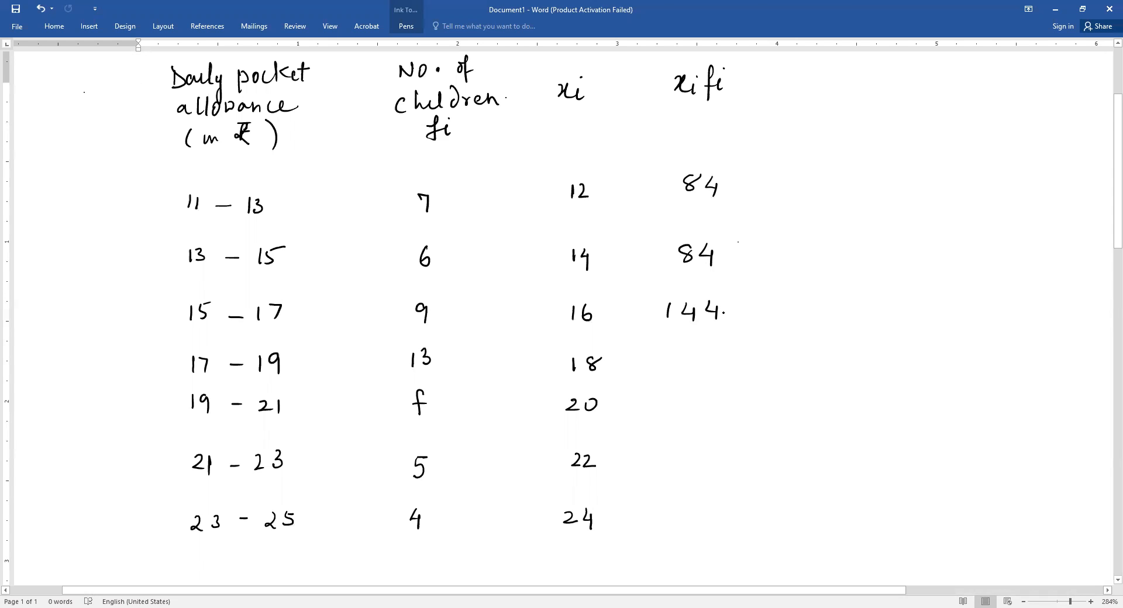
pyautogui.click(139, 100)
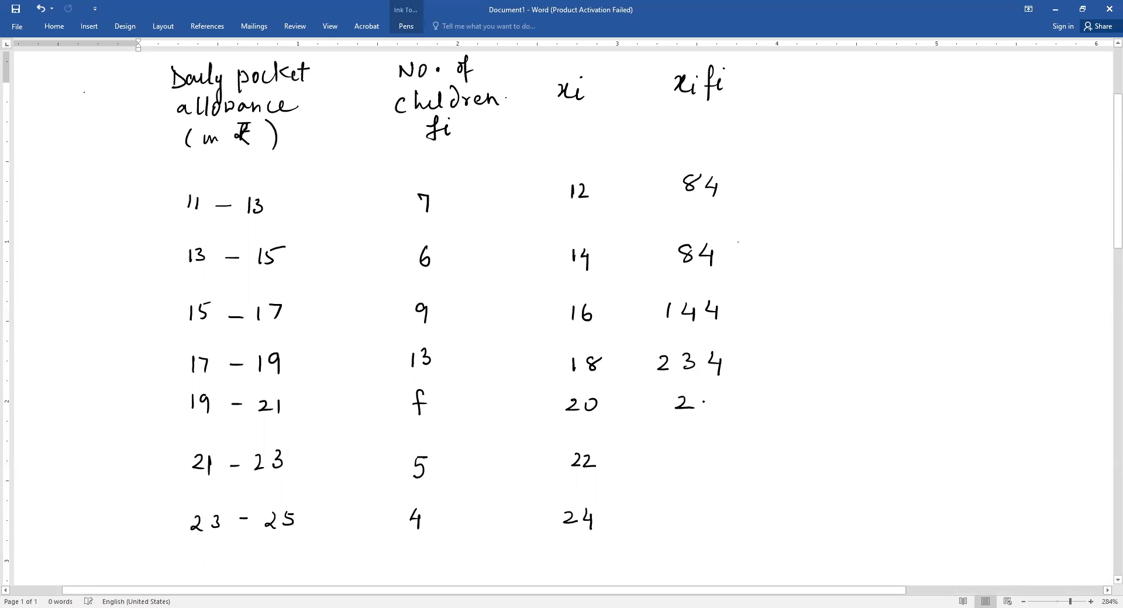
pyautogui.moveTo(674, 405); pyautogui.dragTo(734, 402)
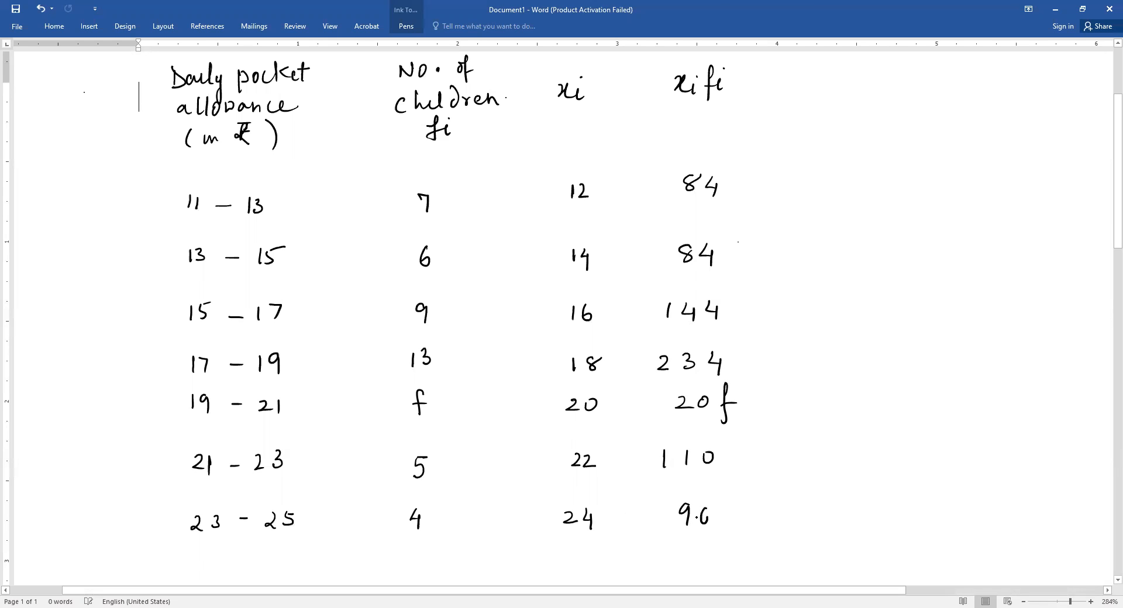
pyautogui.moveTo(634, 545); pyautogui.dragTo(777, 546)
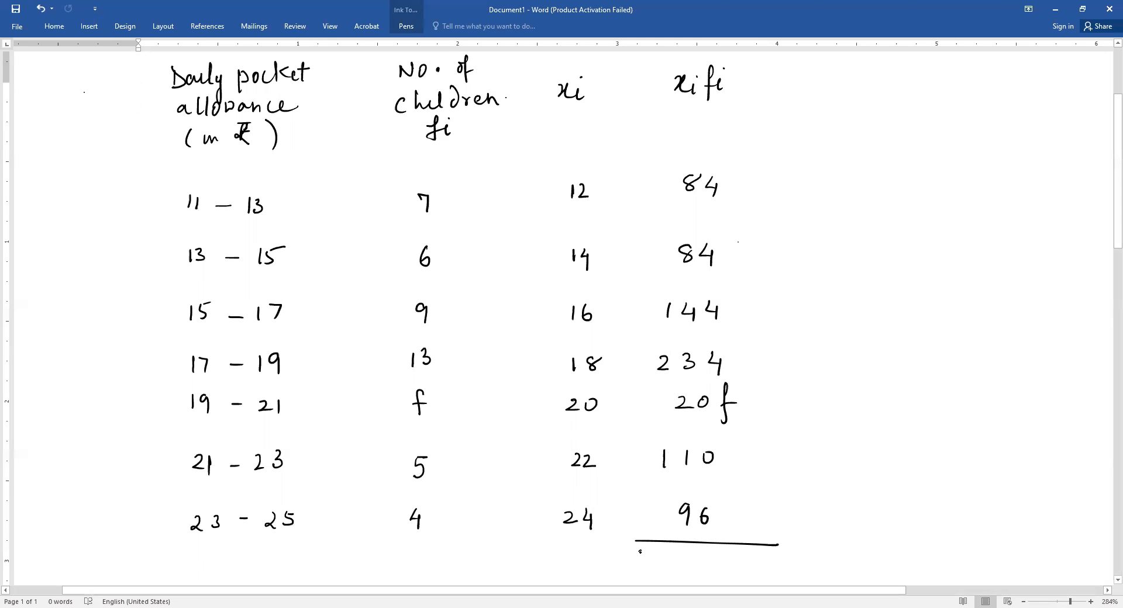
# - Write Σxifi = 752 + 20f, underline the fi column, and write Σfi = 44 + f
pyautogui.moveTo(642, 562); pyautogui.dragTo(713, 563)
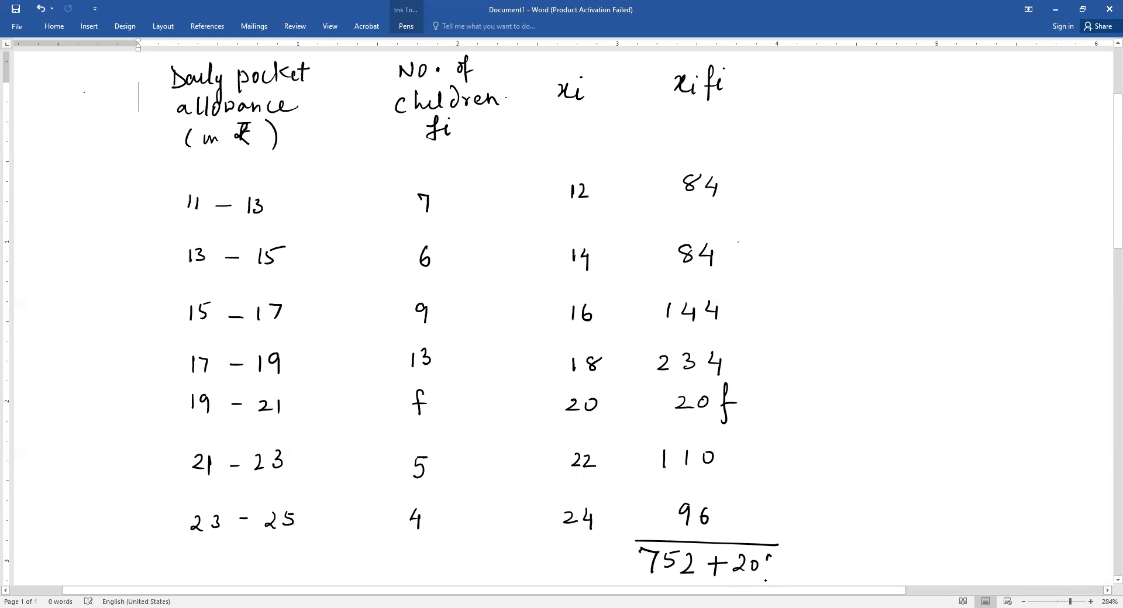
pyautogui.scroll(-3)
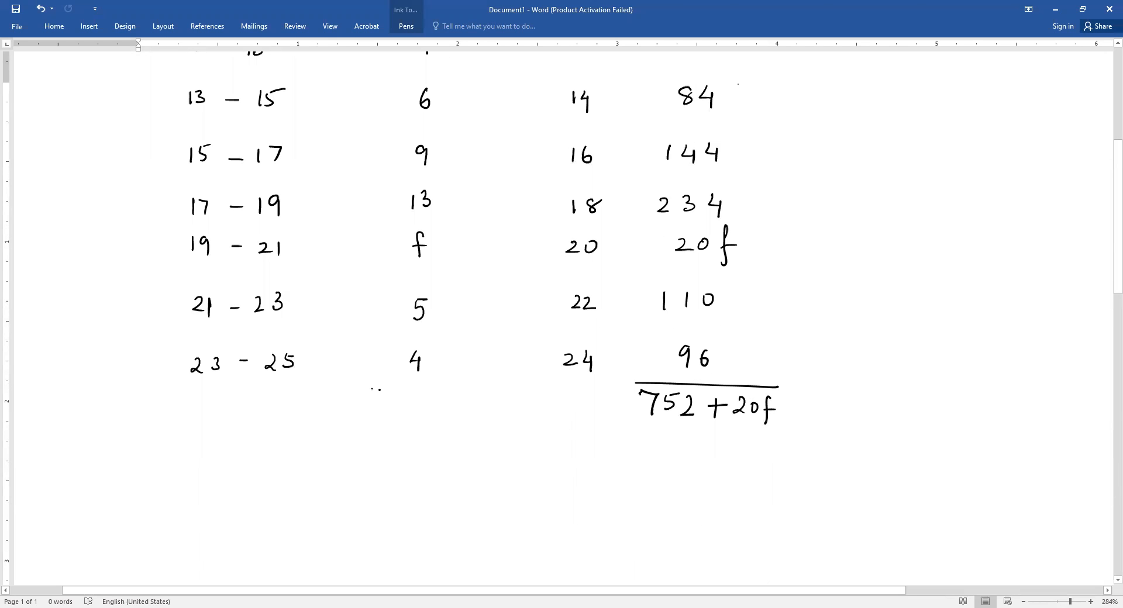
pyautogui.moveTo(373, 393); pyautogui.dragTo(476, 395)
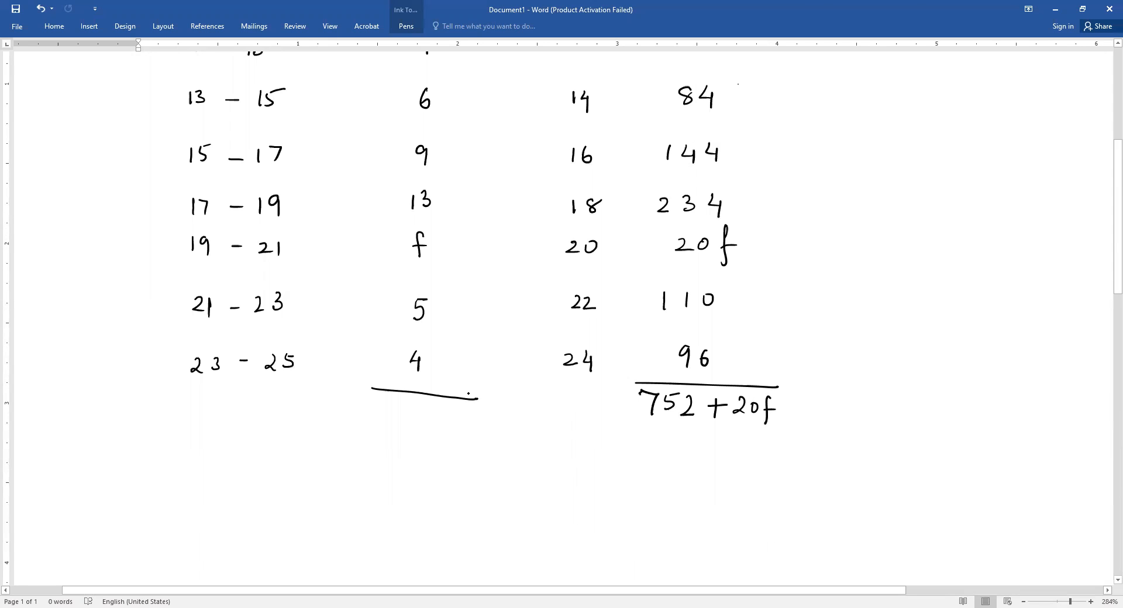
pyautogui.scroll(-3)
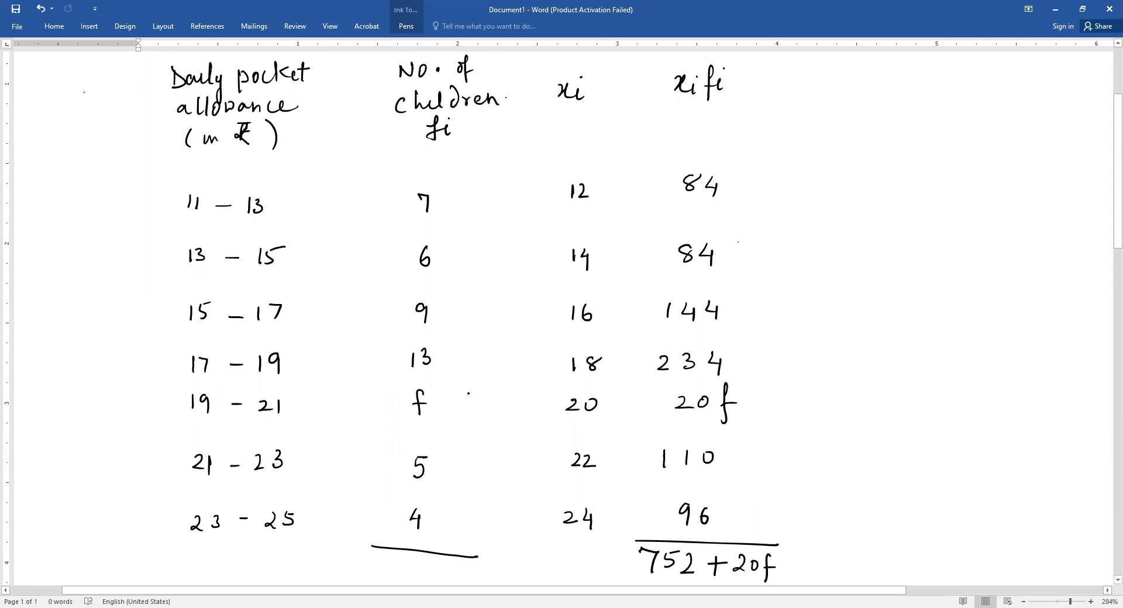
pyautogui.scroll(-3)
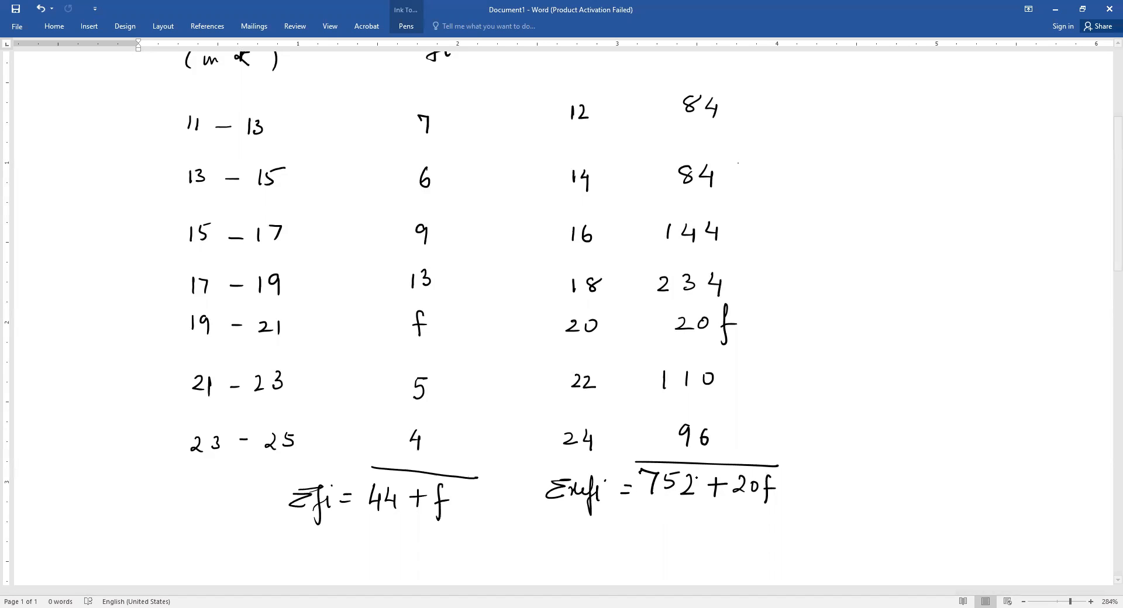
# - Write the heading Mean x̄ = Σxifi / Σfi below the totals
pyautogui.scroll(-3)
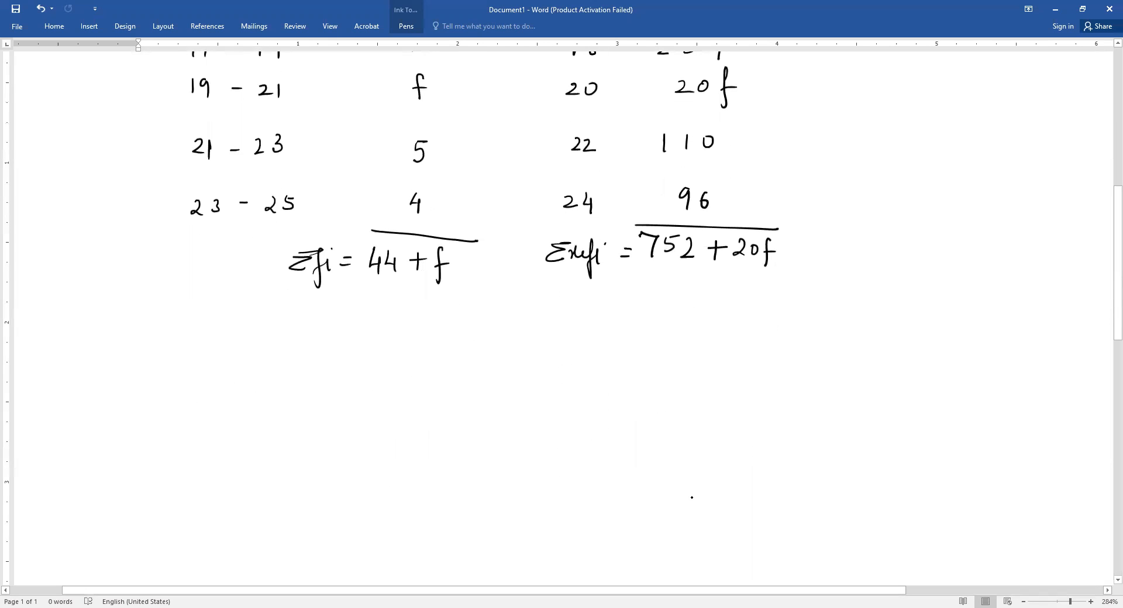
pyautogui.moveTo(235, 393); pyautogui.dragTo(255, 357)
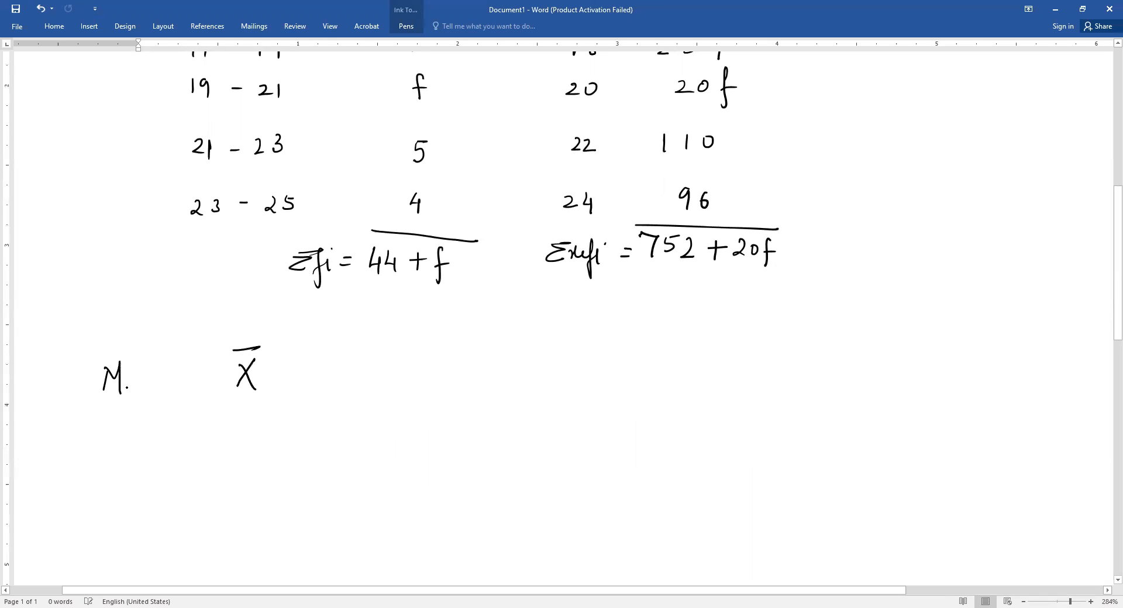
pyautogui.moveTo(114, 376); pyautogui.dragTo(329, 376)
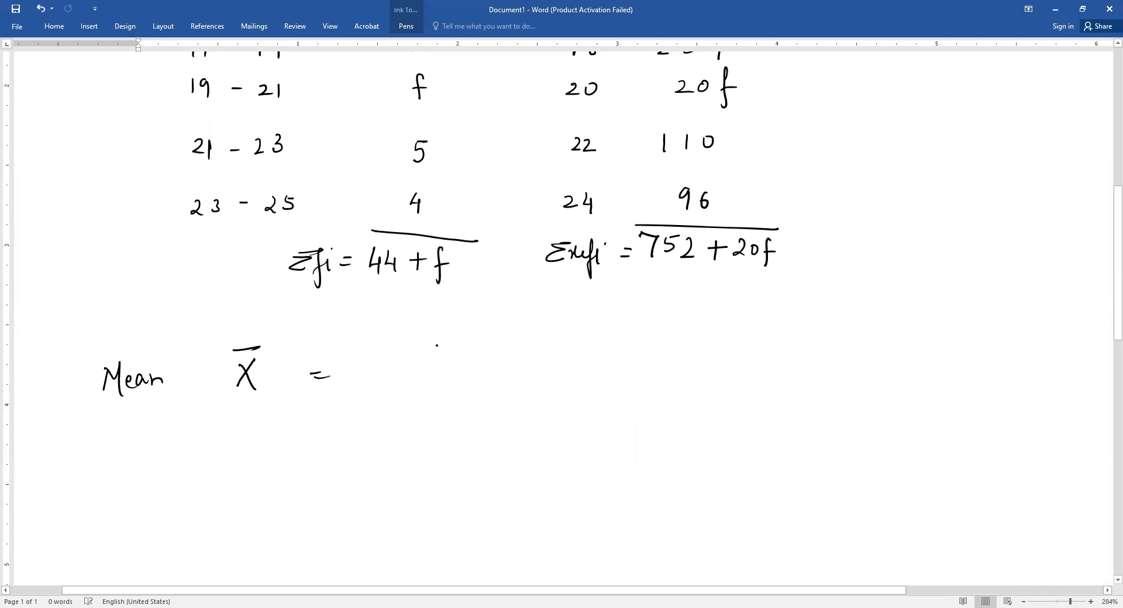
pyautogui.moveTo(426, 365); pyautogui.dragTo(491, 351)
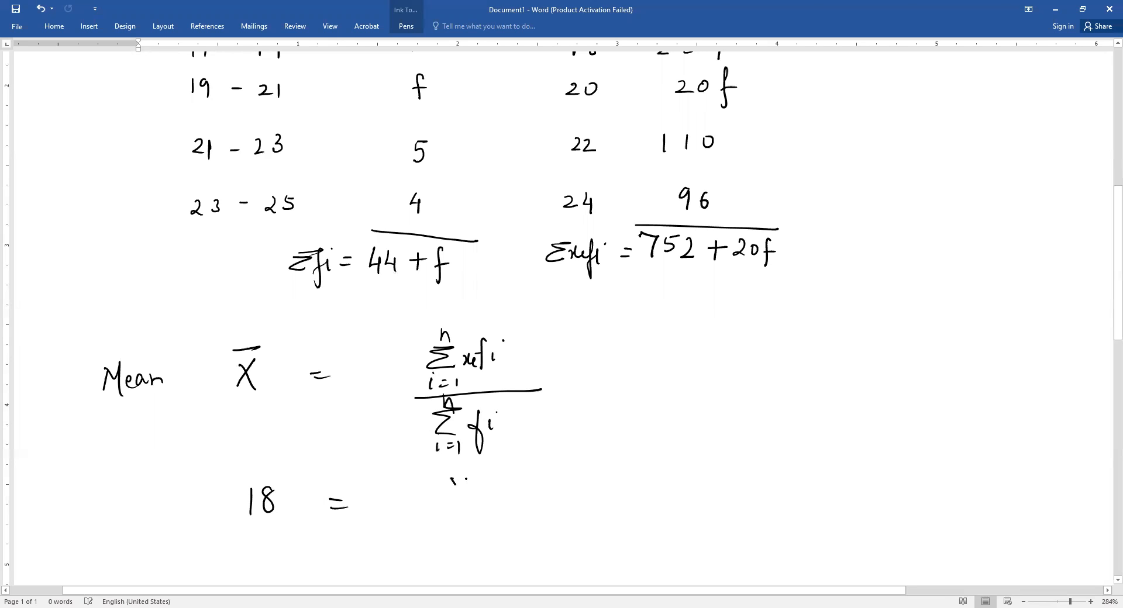
# - Substitute to write 18 = (752 + 20f) over (44 + f)
pyautogui.moveTo(451, 491); pyautogui.dragTo(552, 490)
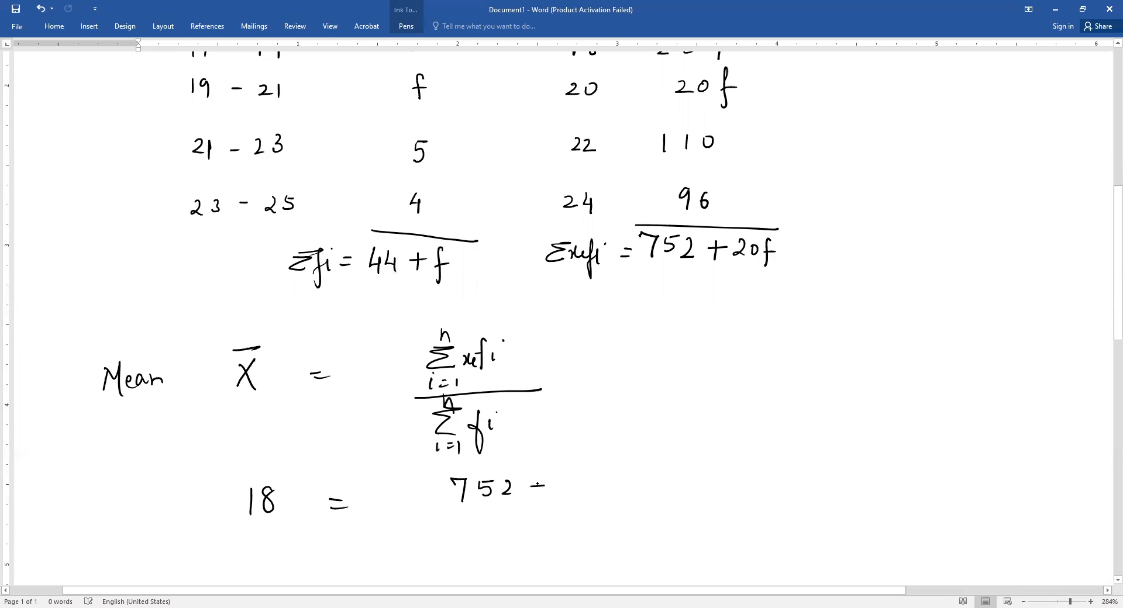
pyautogui.moveTo(523, 487); pyautogui.dragTo(616, 488)
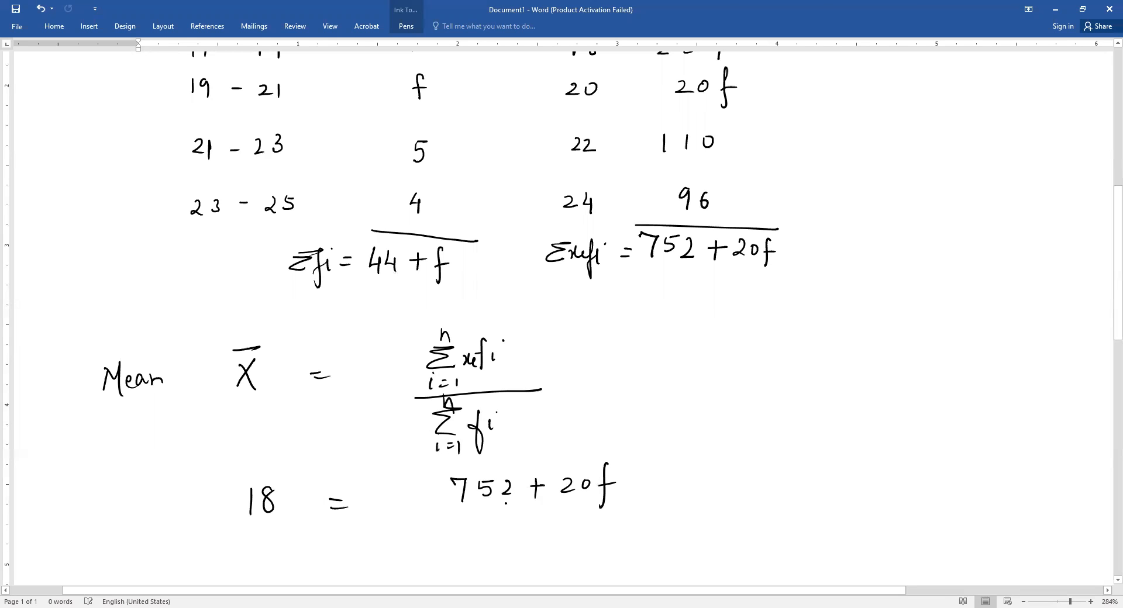
pyautogui.moveTo(448, 512); pyautogui.dragTo(631, 512)
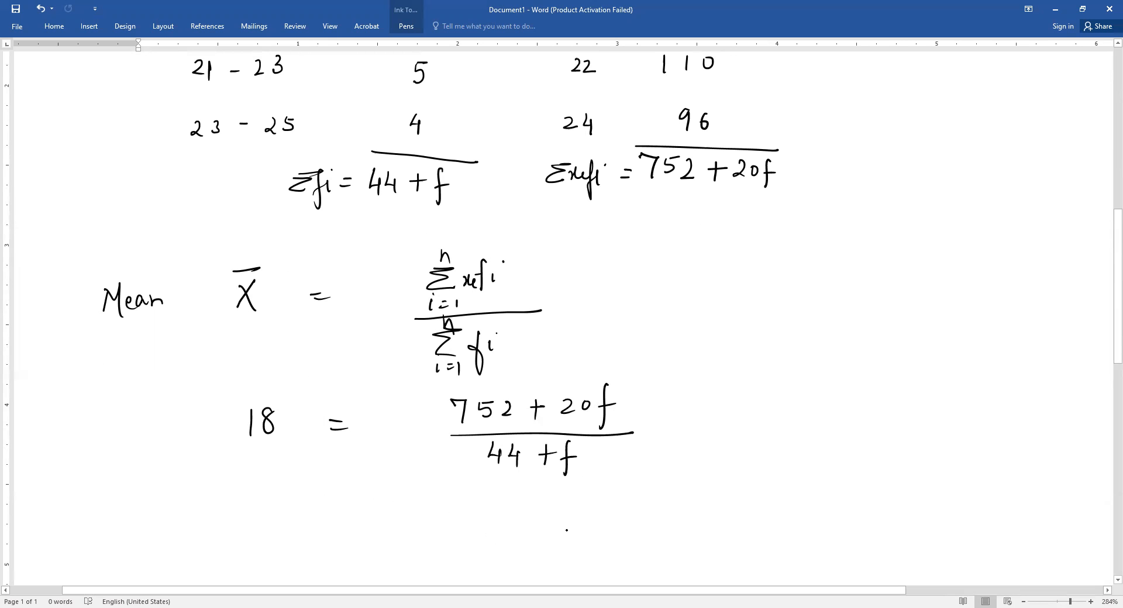
# - Write the cross-multiplied line 18 × (44 + f) = 752 + 20f
pyautogui.scroll(-3)
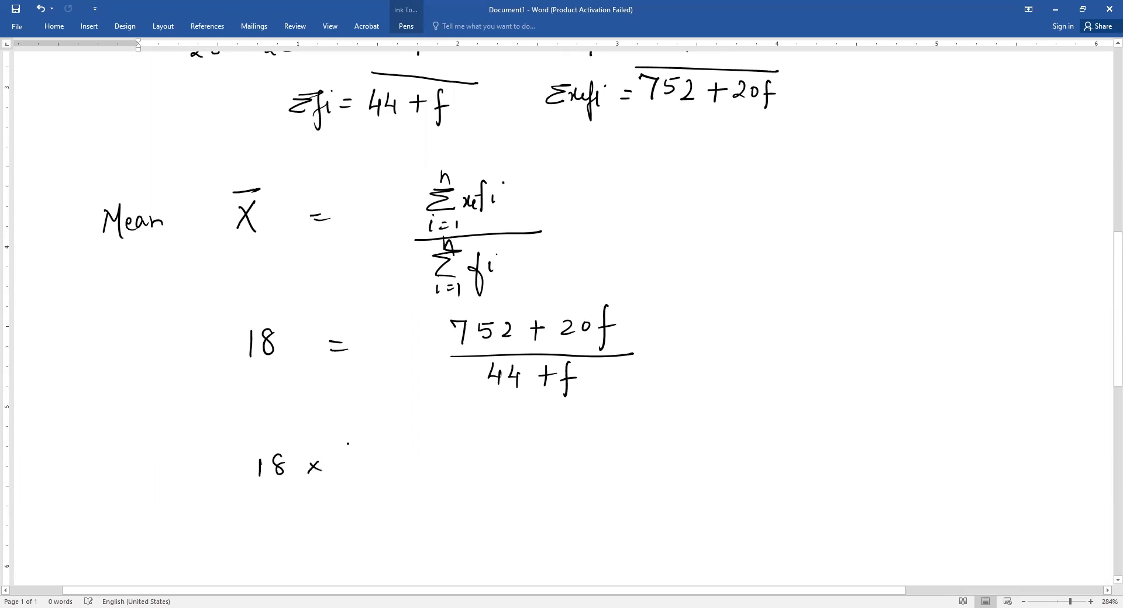
pyautogui.moveTo(344, 466); pyautogui.dragTo(437, 466)
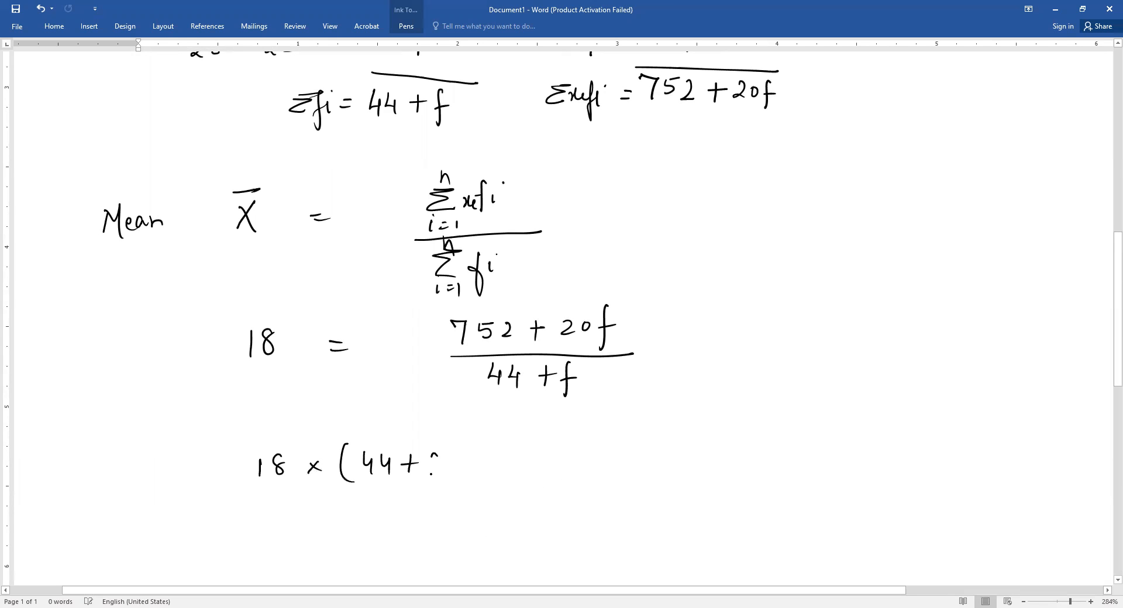
pyautogui.moveTo(430, 462); pyautogui.dragTo(587, 455)
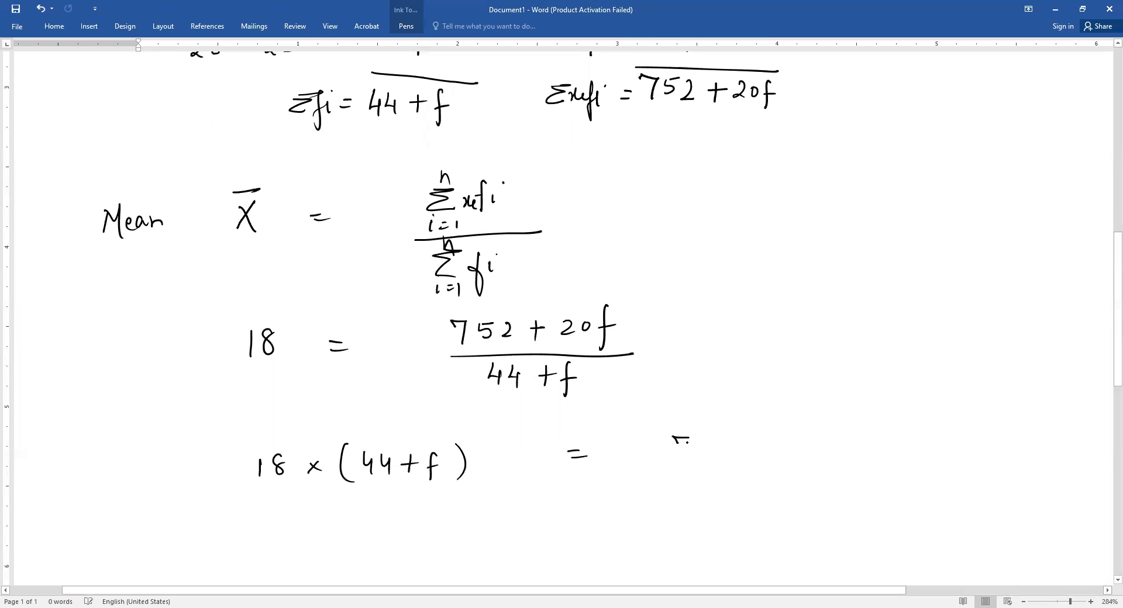
pyautogui.moveTo(673, 448); pyautogui.dragTo(788, 448)
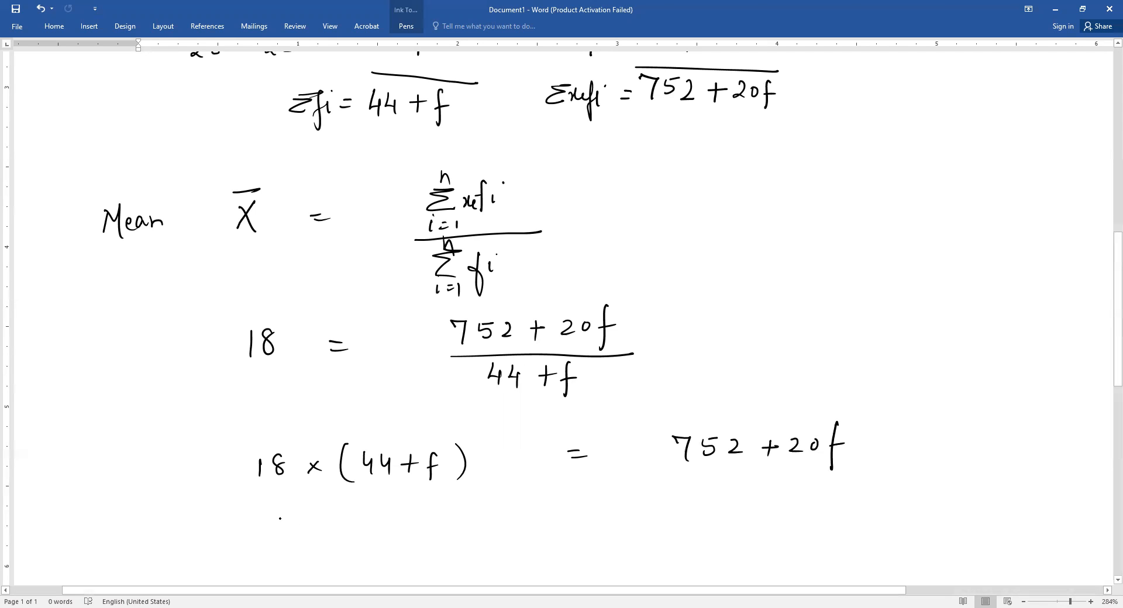
# - Write the expanded line 792 + 18f = 752 + 20f below it
pyautogui.moveTo(283, 530); pyautogui.dragTo(337, 520)
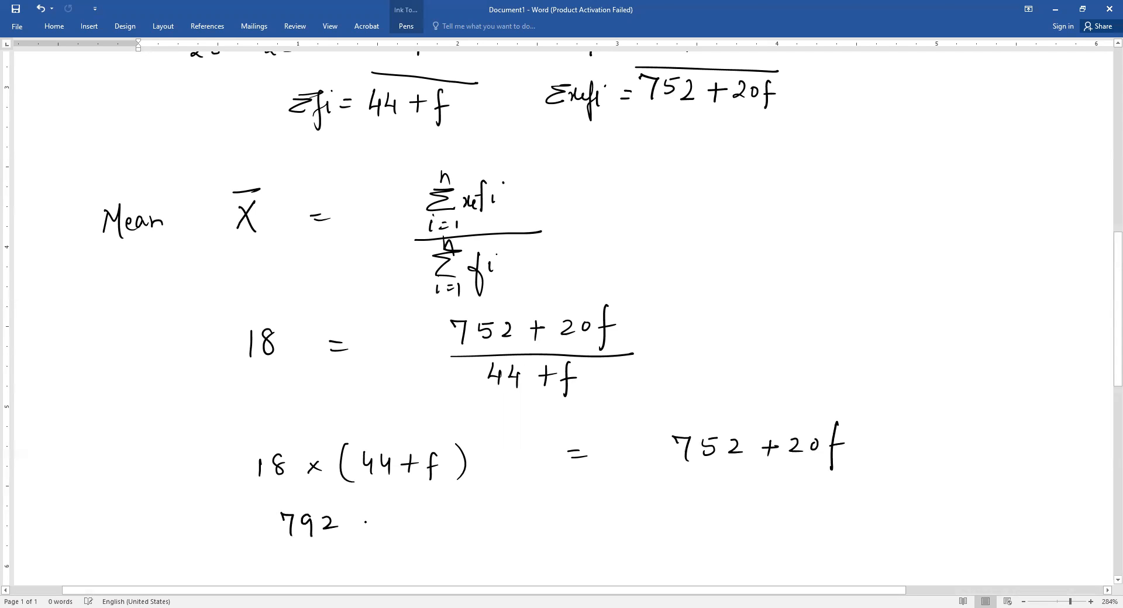
pyautogui.moveTo(365, 523); pyautogui.dragTo(465, 523)
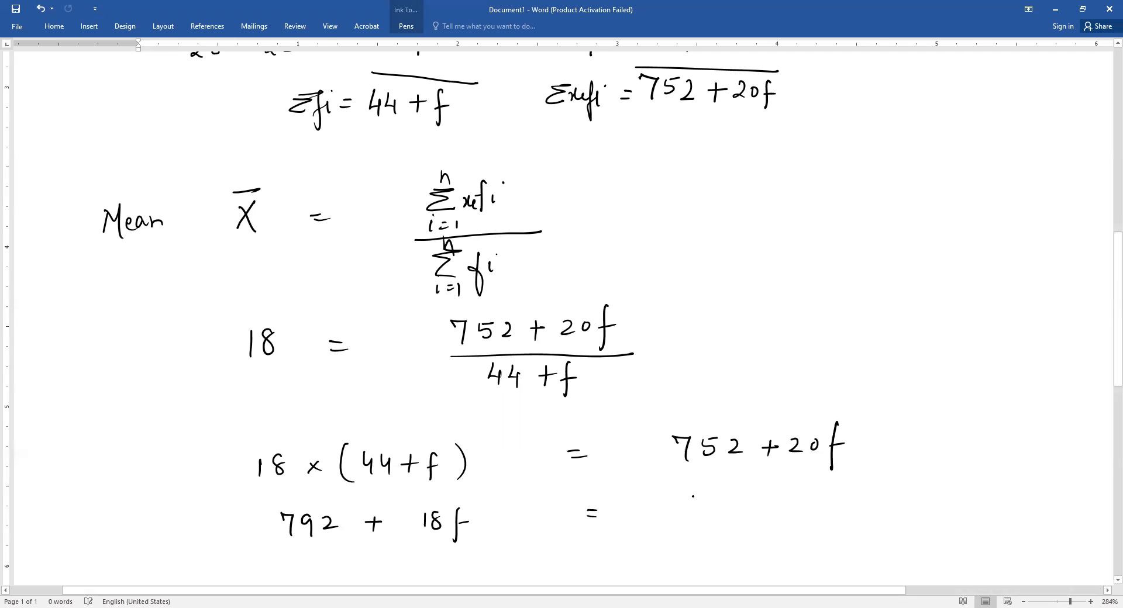
pyautogui.moveTo(688, 506); pyautogui.dragTo(788, 505)
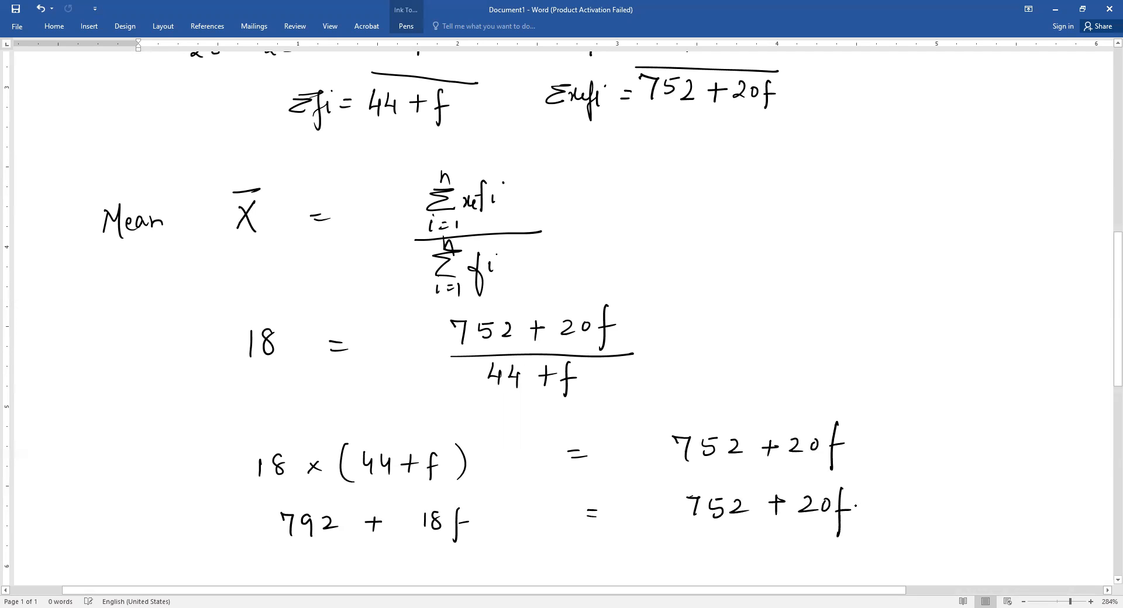
pyautogui.scroll(-3)
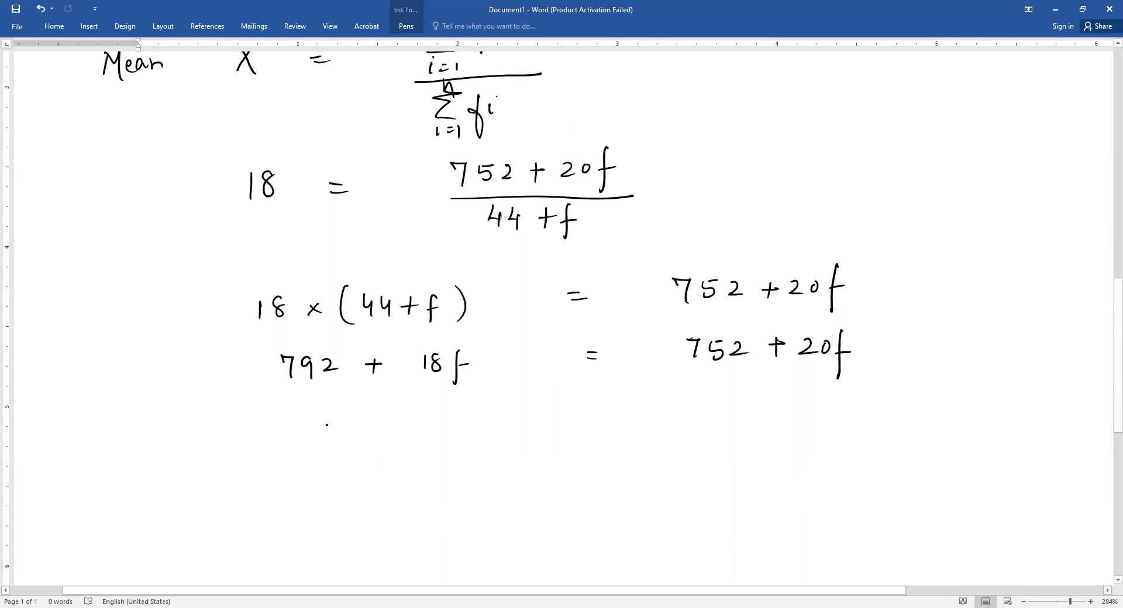
# - Write 792 − 752 = 20f − 18f, 40 = 2f, 40/2 = f, and begin the final f line
pyautogui.moveTo(322, 430); pyautogui.dragTo(391, 430)
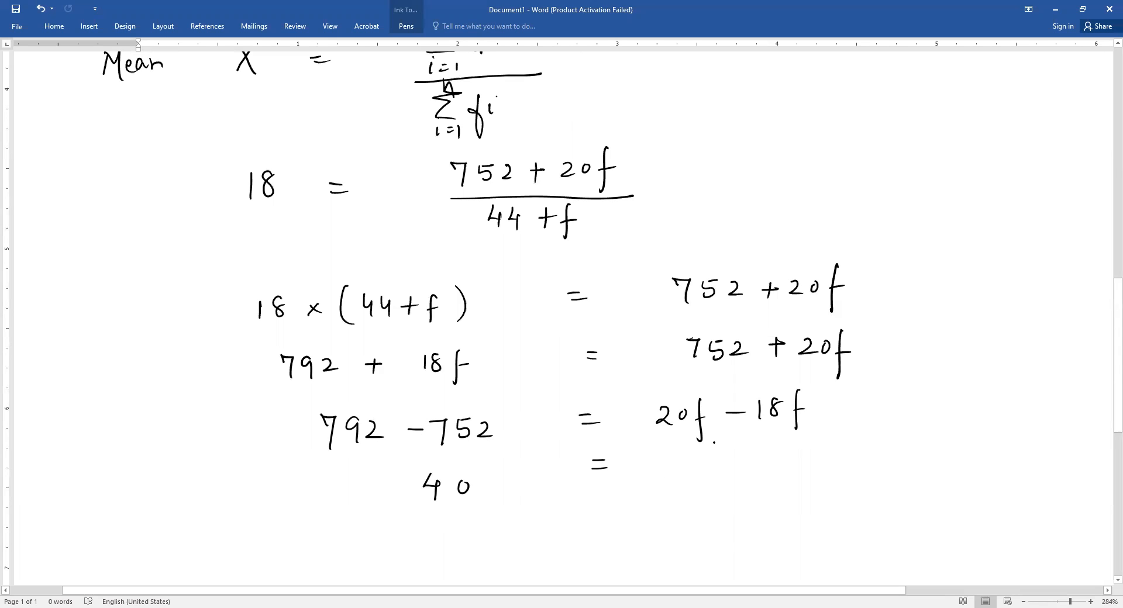
pyautogui.moveTo(673, 473); pyautogui.dragTo(716, 494)
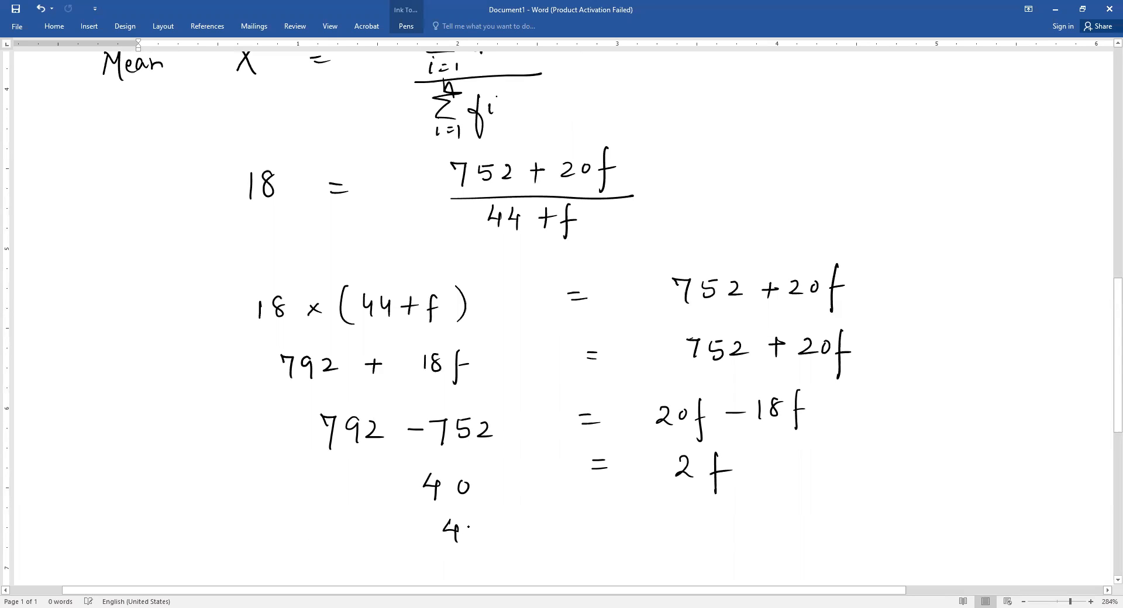
pyautogui.moveTo(459, 530); pyautogui.dragTo(645, 530)
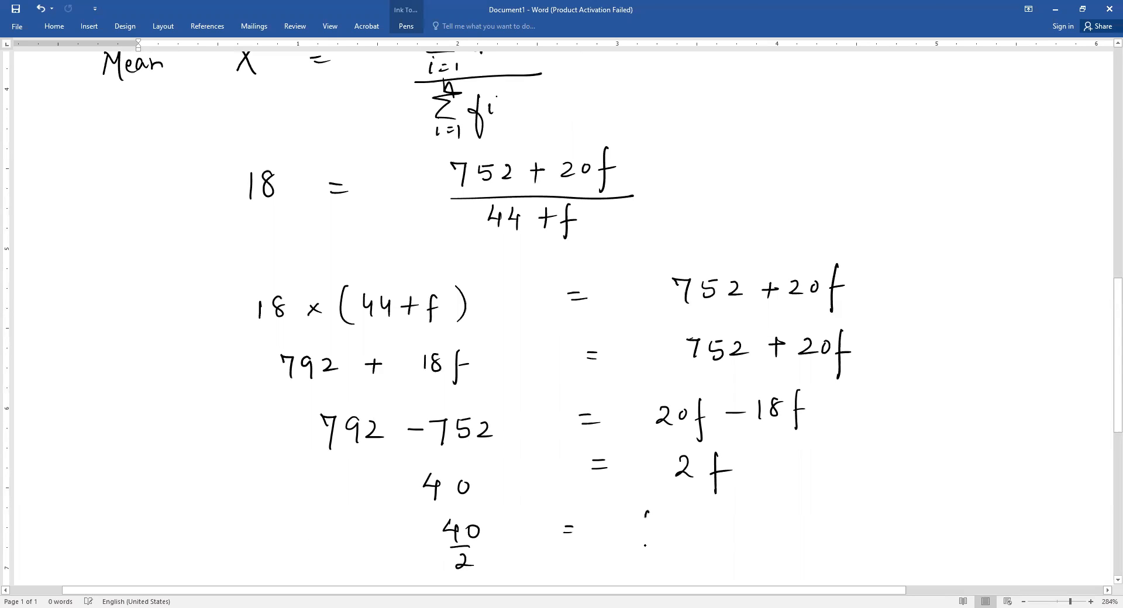
pyautogui.scroll(-3)
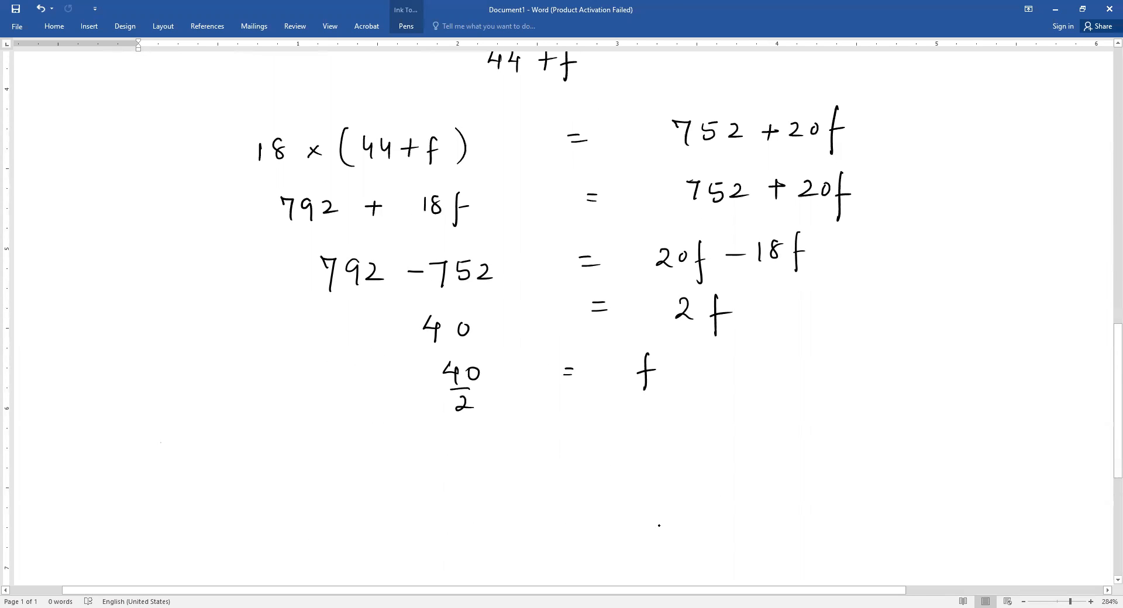
pyautogui.moveTo(469, 433); pyautogui.dragTo(466, 476)
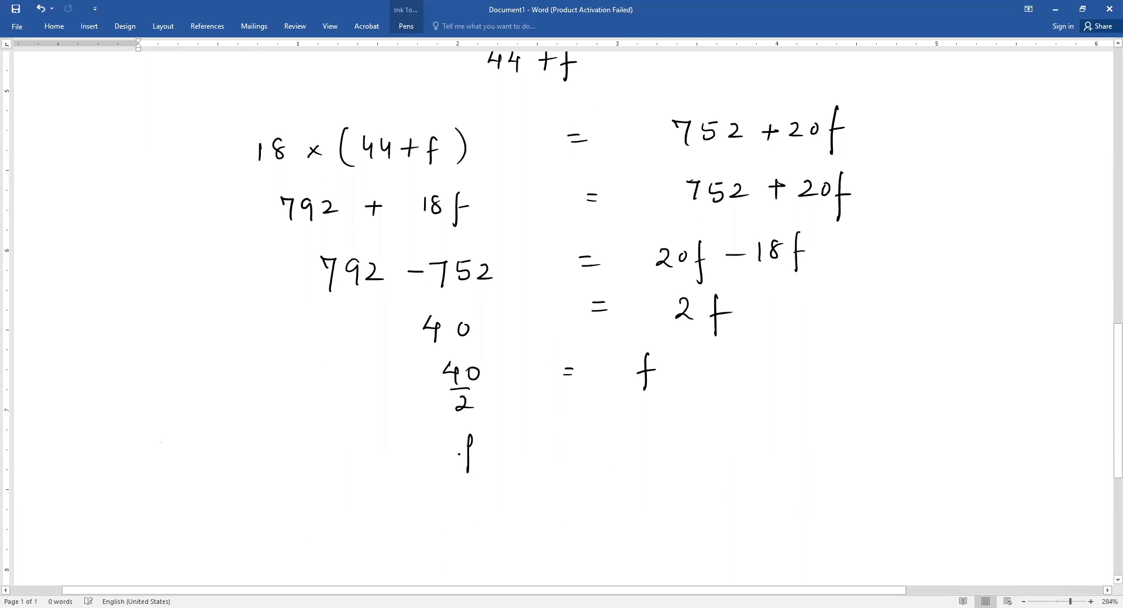